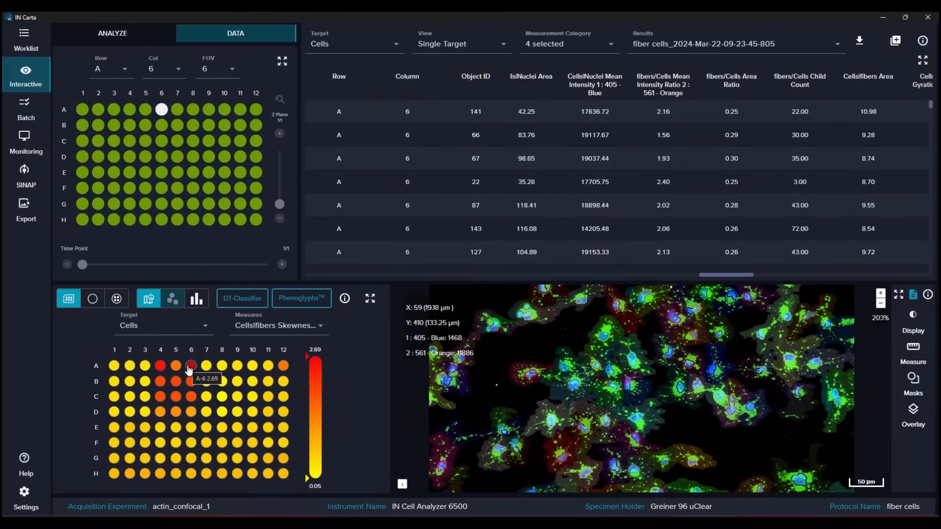
Select well B6 on the Cellsfibers Skewness heatmap to show its image and per-cell measurements.
click(191, 382)
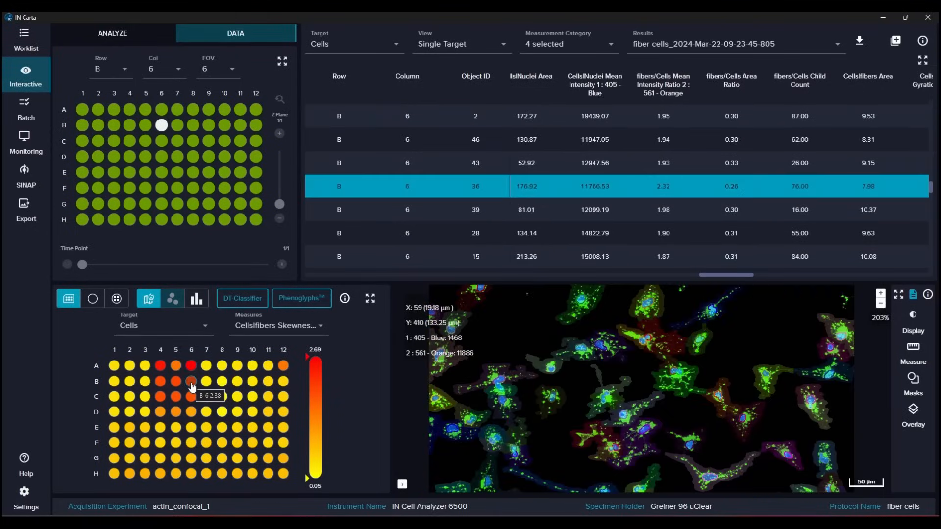